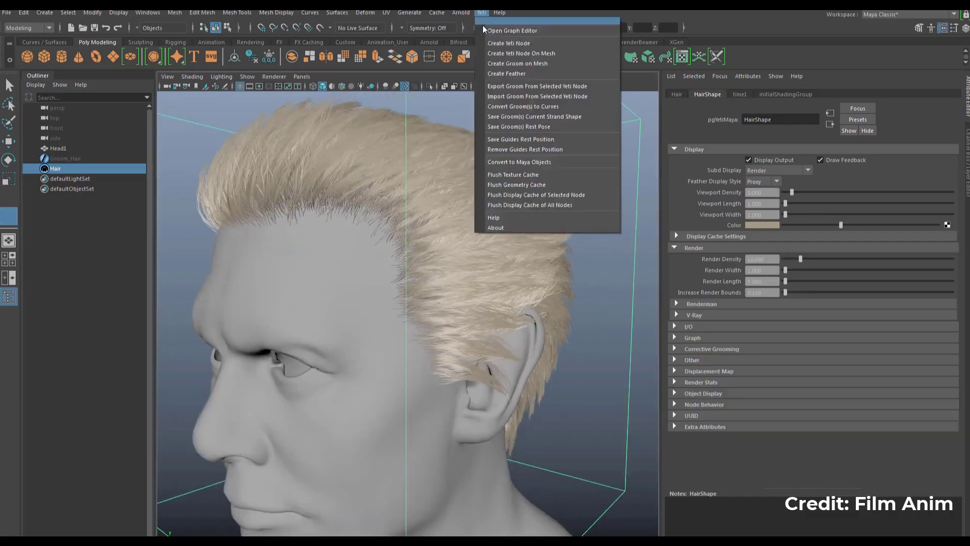
# Open the 'Open Documentation for Realistic Characters' article from the Project Heist page and read through it.
pyautogui.click(512, 30)
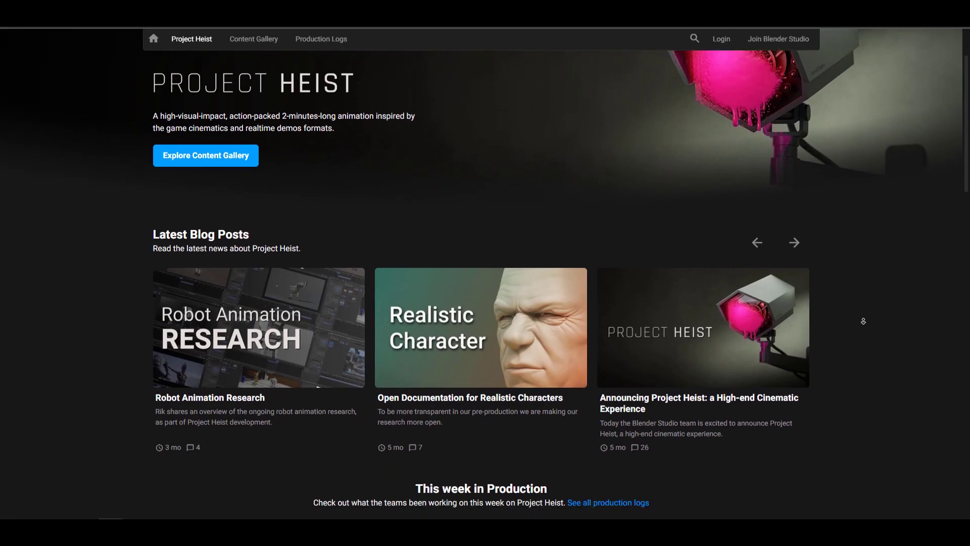
pyautogui.scroll(-3)
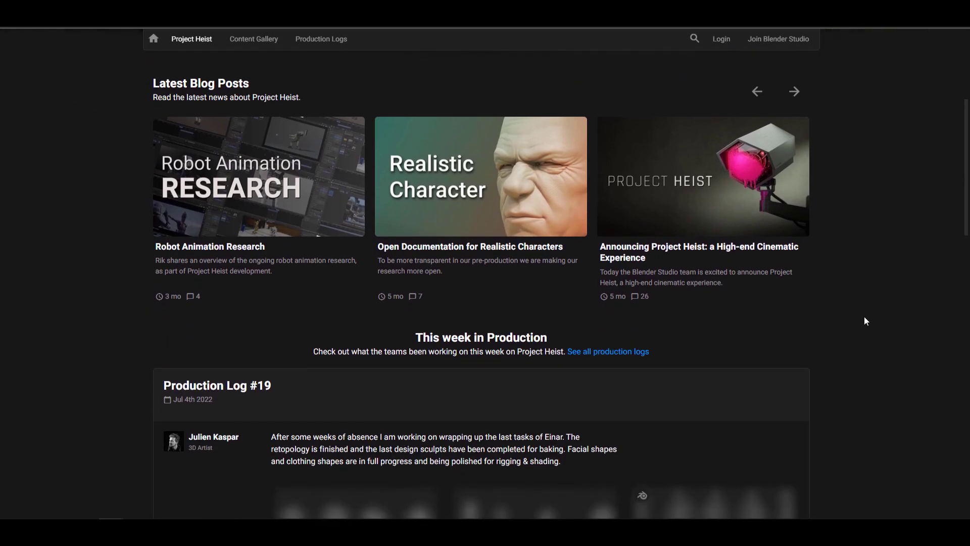
pyautogui.click(480, 176)
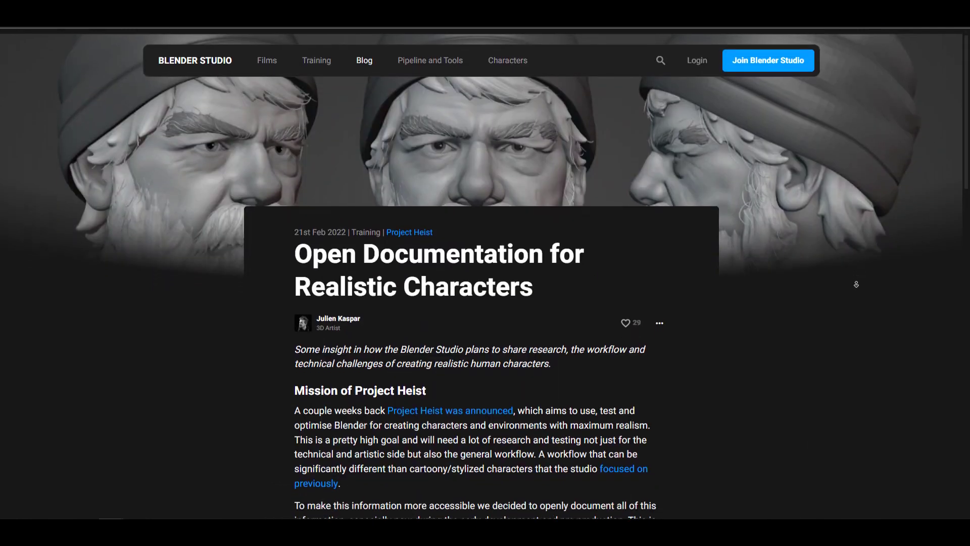
pyautogui.scroll(-3)
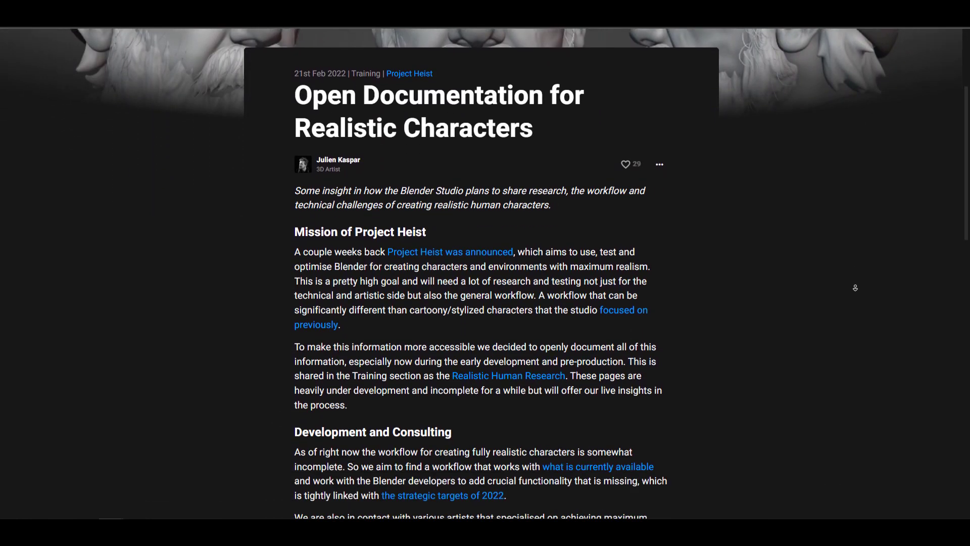
pyautogui.scroll(-3)
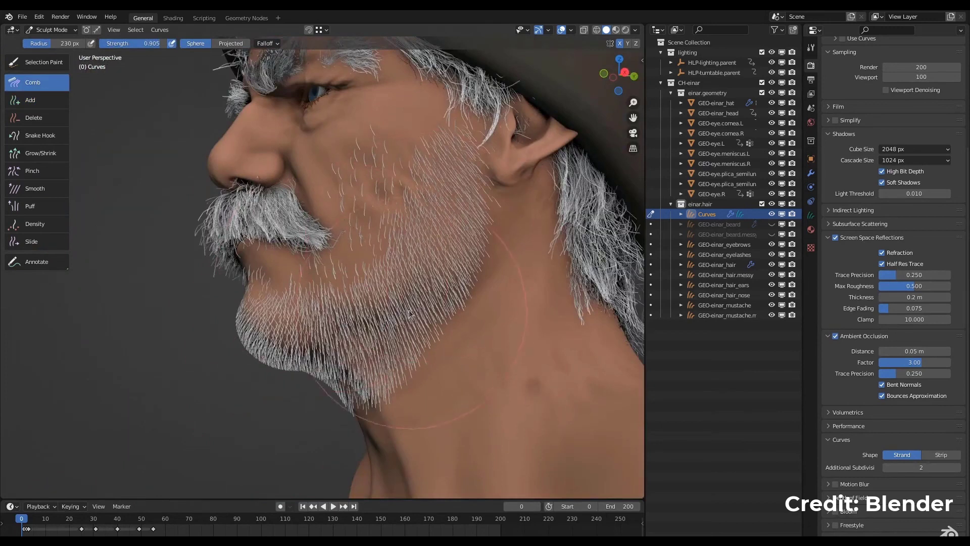
# With the Pinch brush active, raise Hair Noise Strength from 0.003 to 0.026, then return to the Comb brush.
pyautogui.click(39, 135)
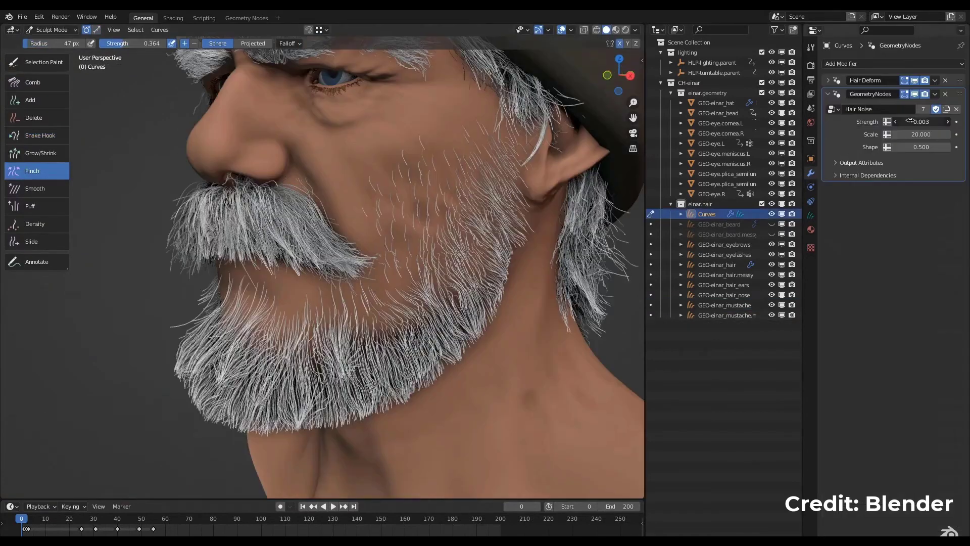
pyautogui.moveTo(922, 121); pyautogui.dragTo(934, 122)
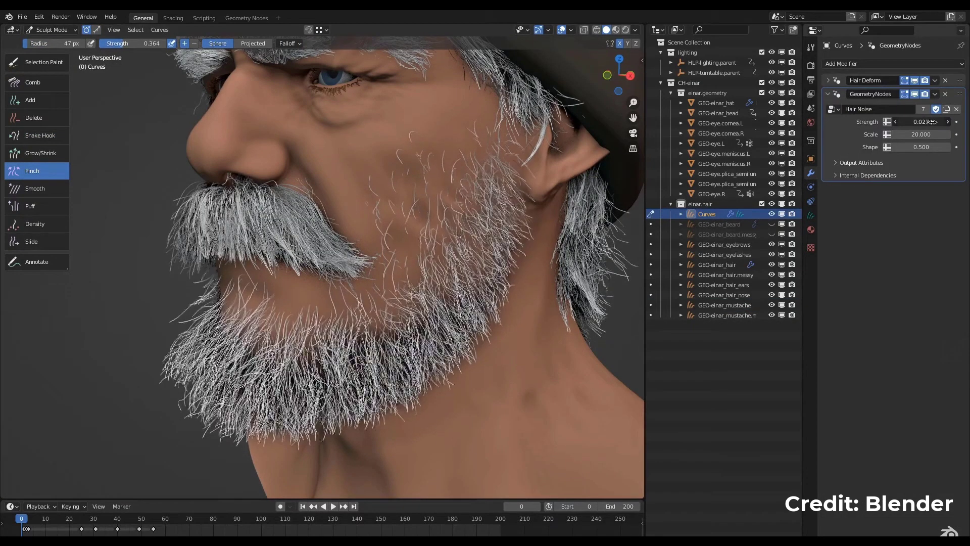
pyautogui.click(245, 17)
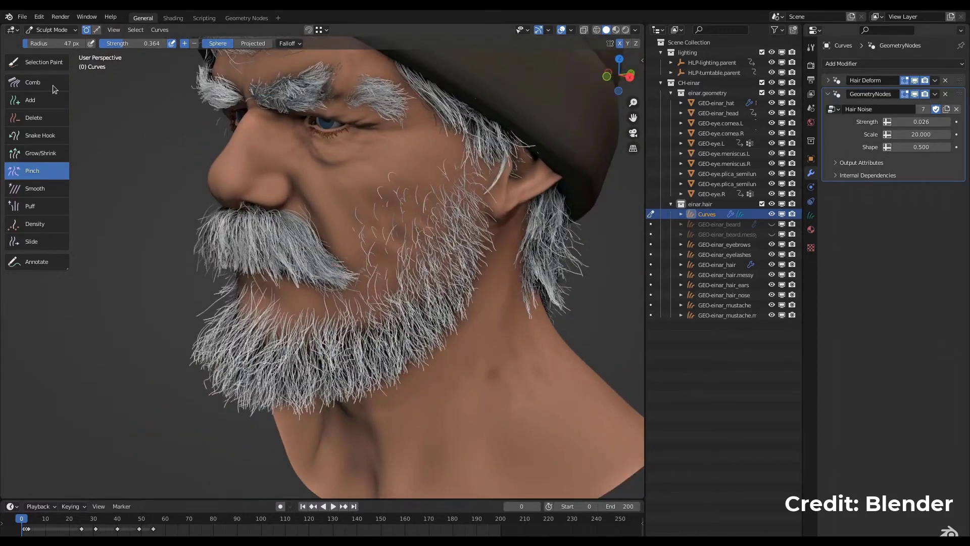
pyautogui.click(33, 82)
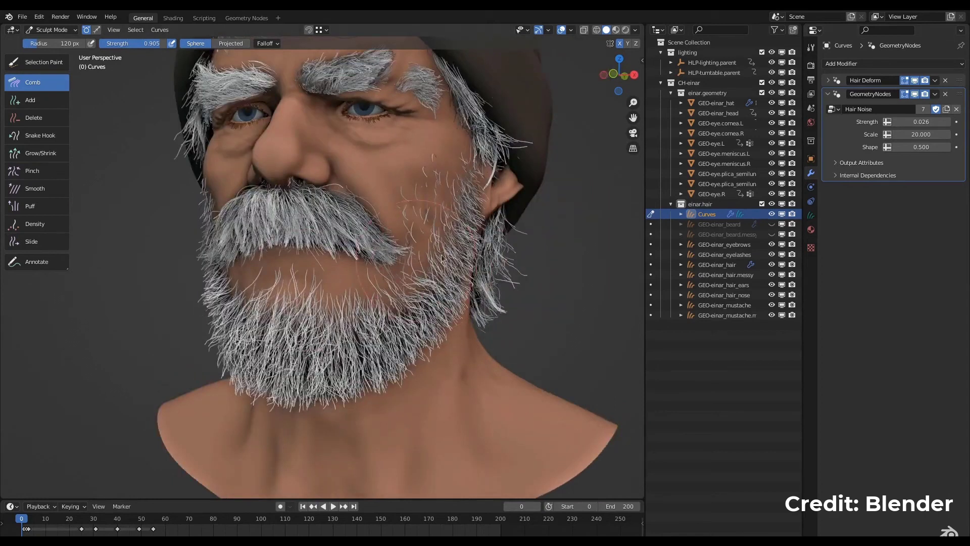
pyautogui.click(935, 93)
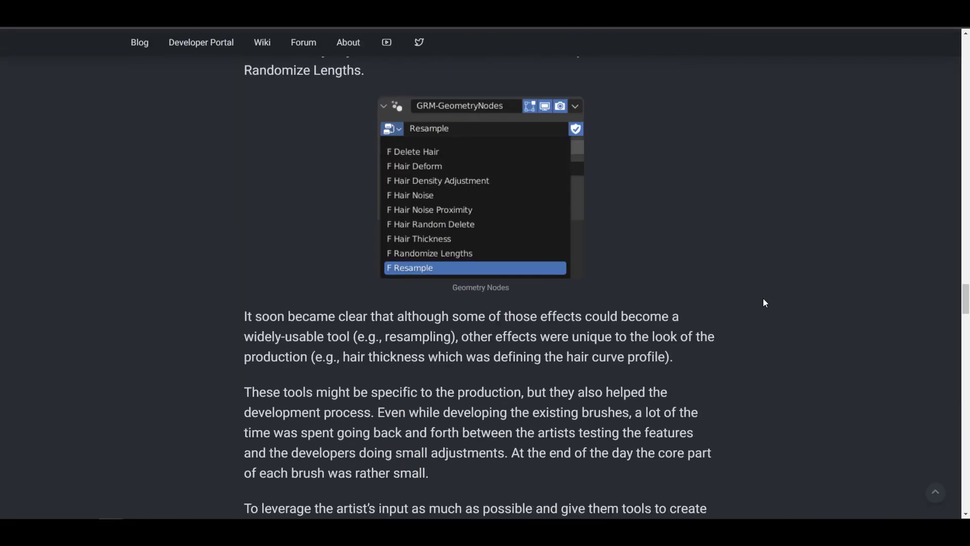
# Scroll through the geometry-nodes hair post toward the Blender 3.3 Hair release notes.
pyautogui.scroll(-3)
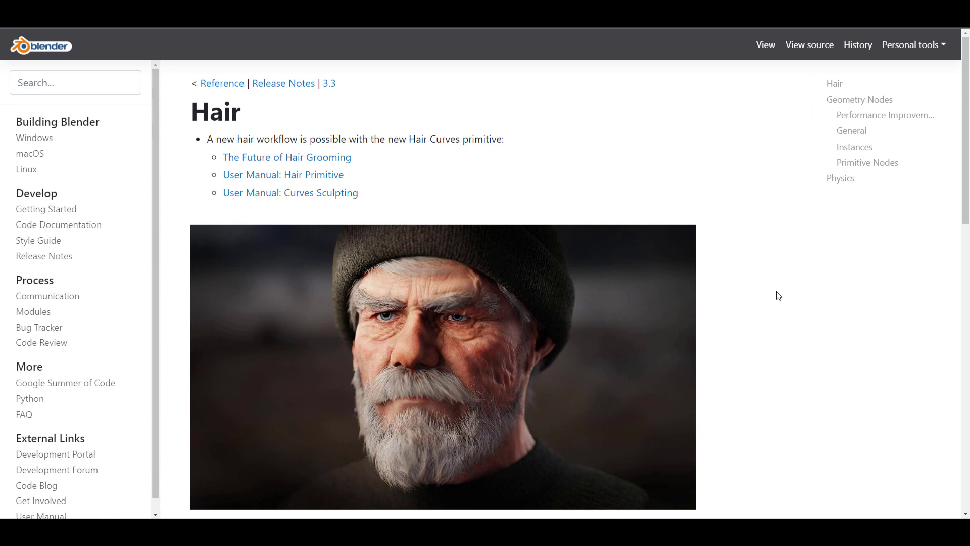
pyautogui.scroll(-3)
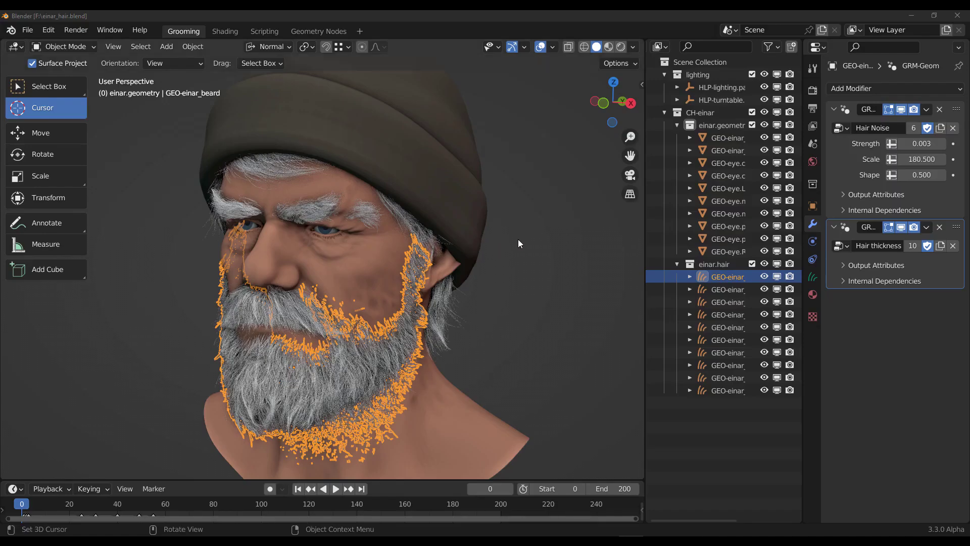
pyautogui.moveTo(519, 244); pyautogui.dragTo(467, 247)
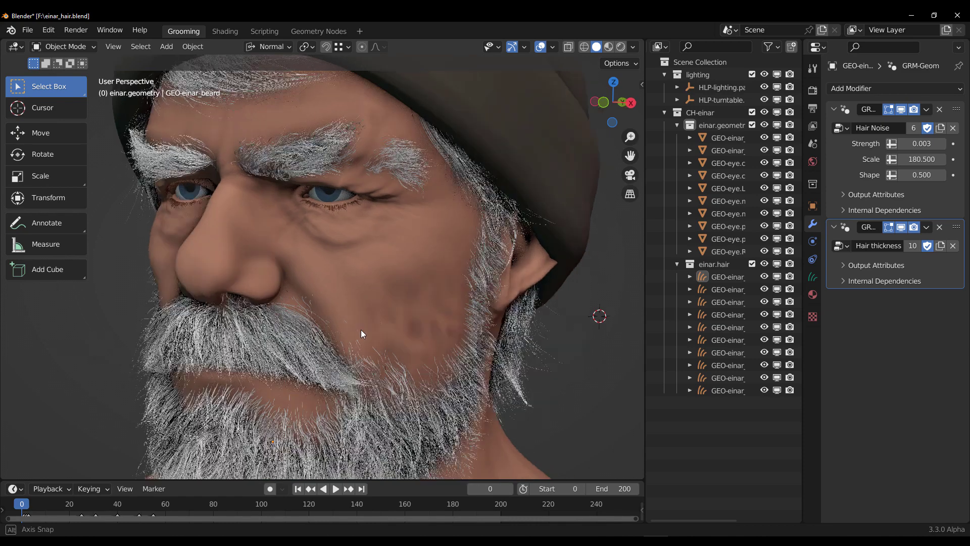
pyautogui.moveTo(362, 335); pyautogui.dragTo(379, 334)
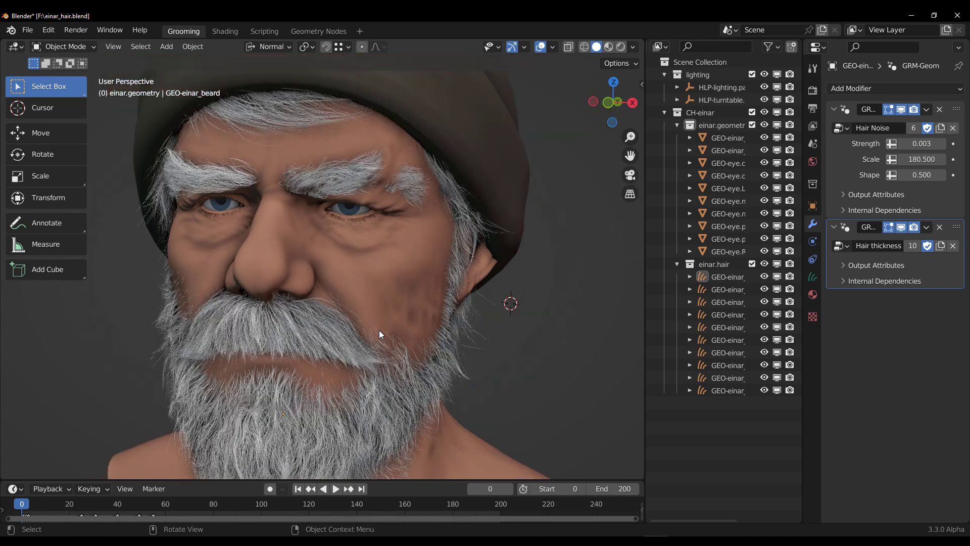
pyautogui.moveTo(378, 333)
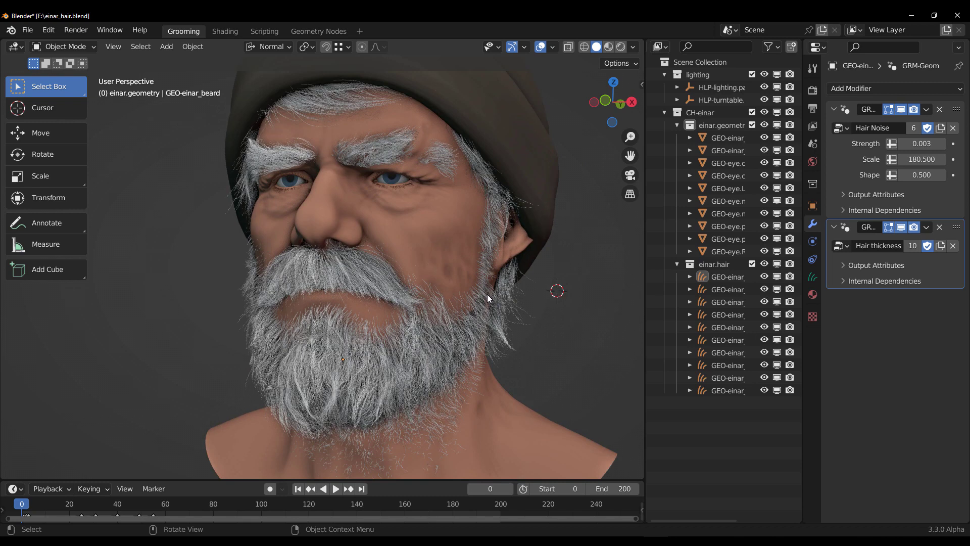
pyautogui.moveTo(542, 334)
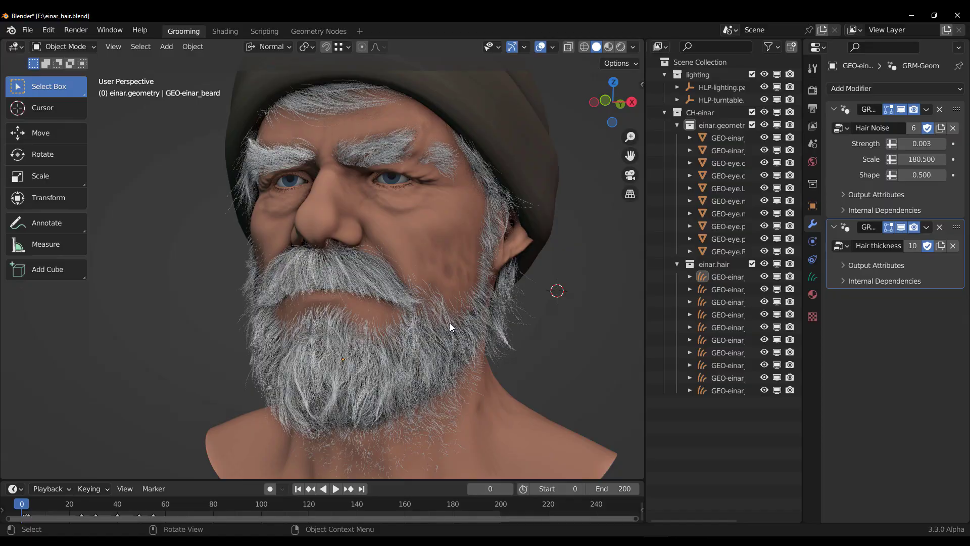
pyautogui.moveTo(451, 327); pyautogui.dragTo(272, 328)
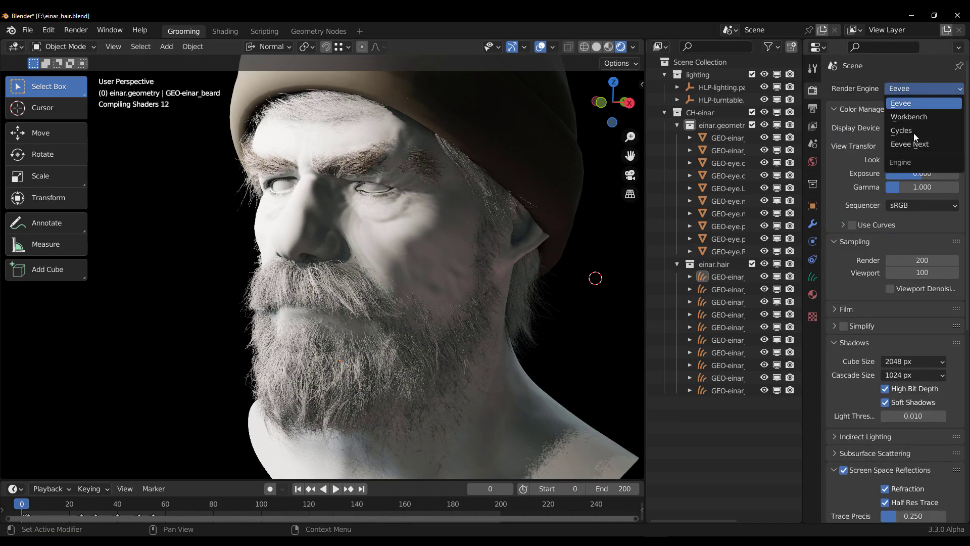
pyautogui.moveTo(902, 131)
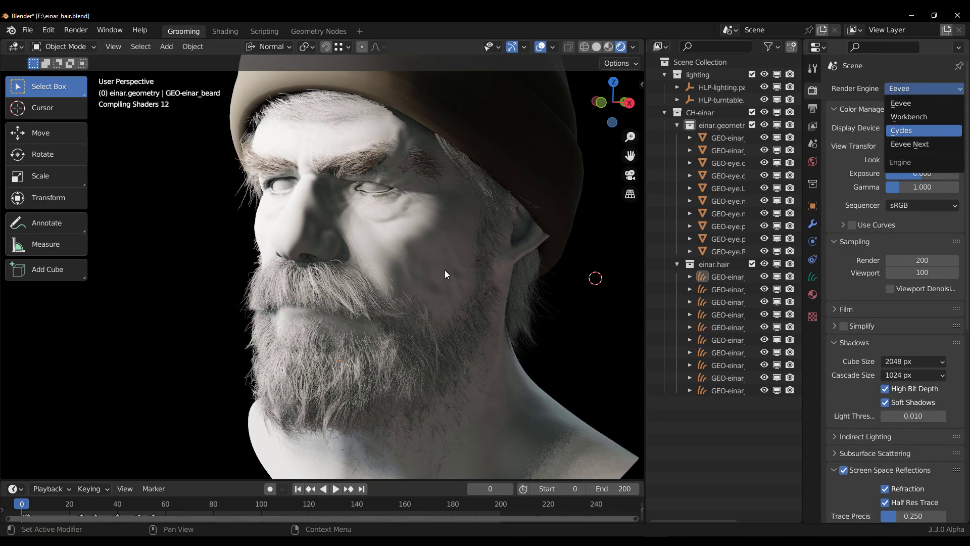
# Set the render engine to Cycles for the rendered-shading viewport.
pyautogui.click(901, 130)
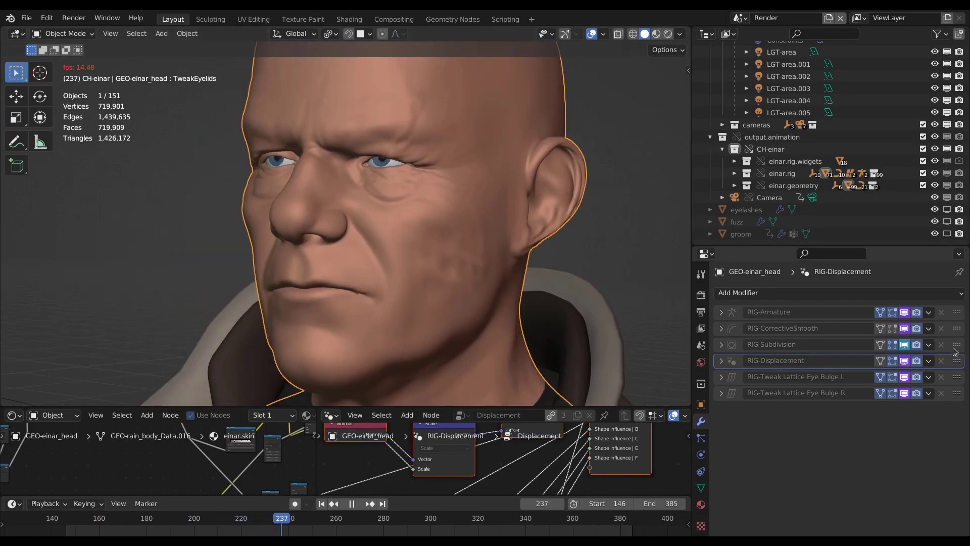
# Play the timeline animation of the rigged, hairless old man's head.
pyautogui.click(351, 503)
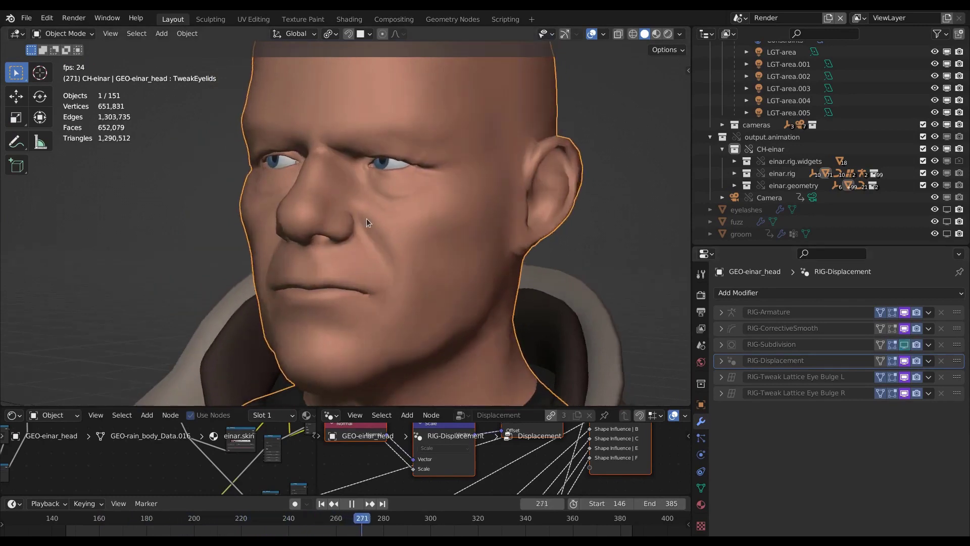